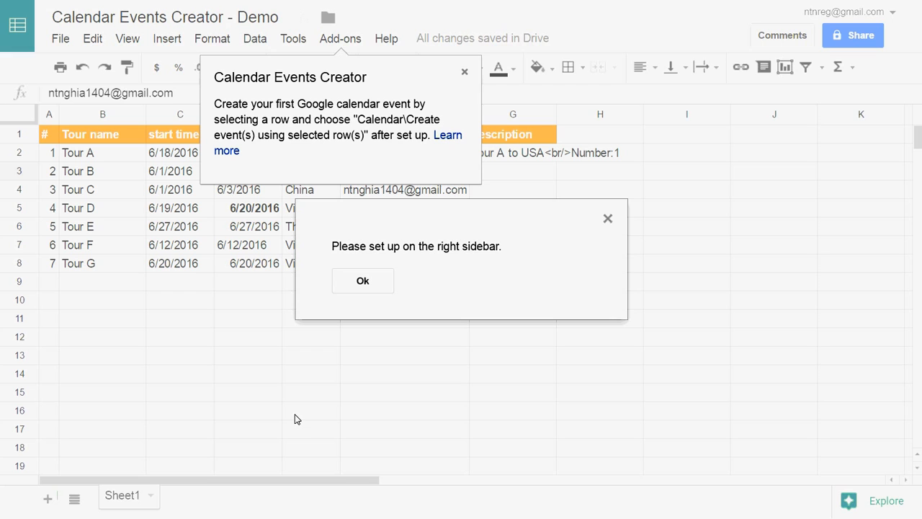
mouse_move(364, 320)
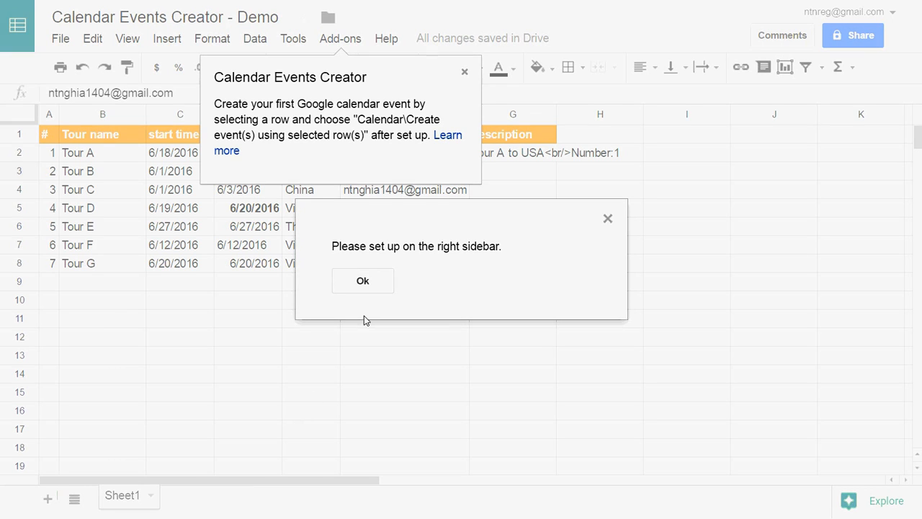
- Dismiss the setup reminder and choose 'test Calendar' as the target calendar
left_click(363, 280)
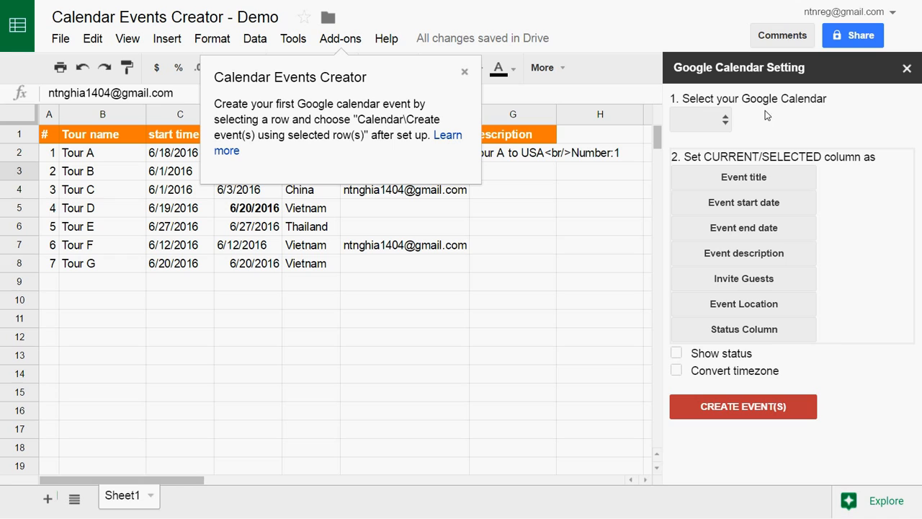
left_click(699, 118)
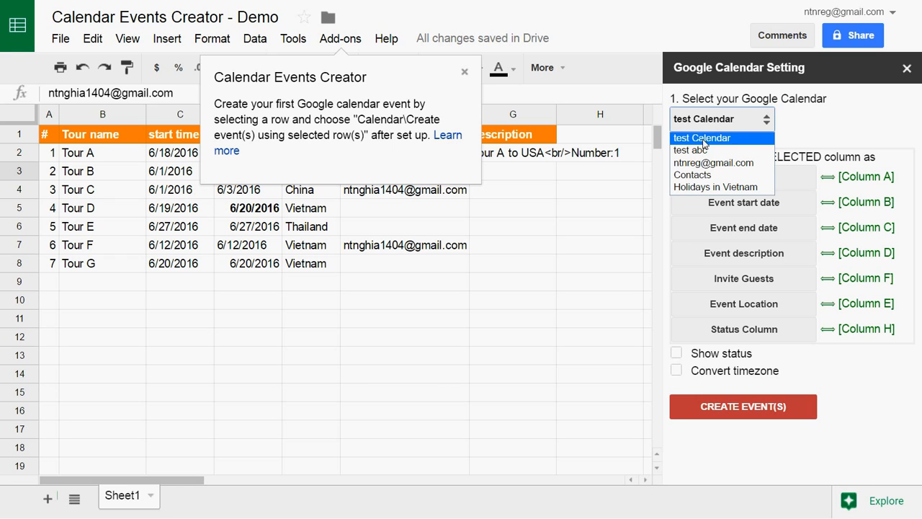
mouse_move(690, 150)
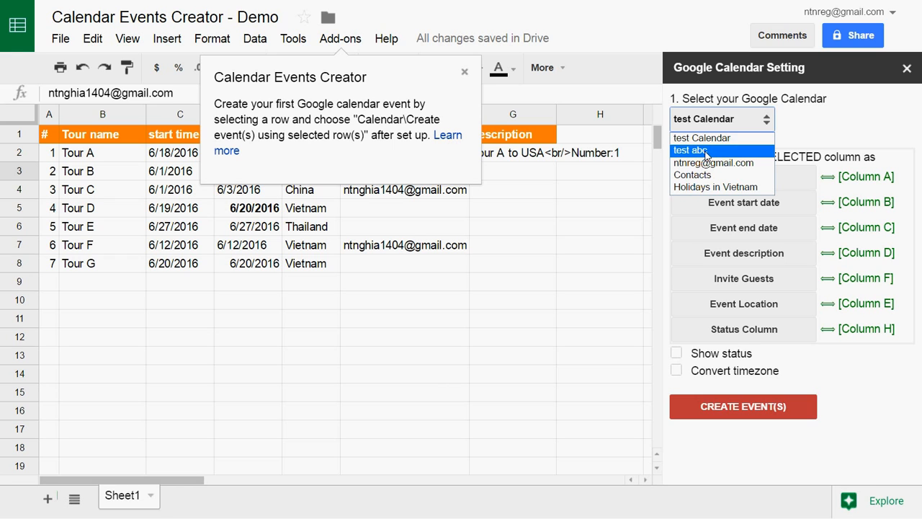
mouse_move(703, 138)
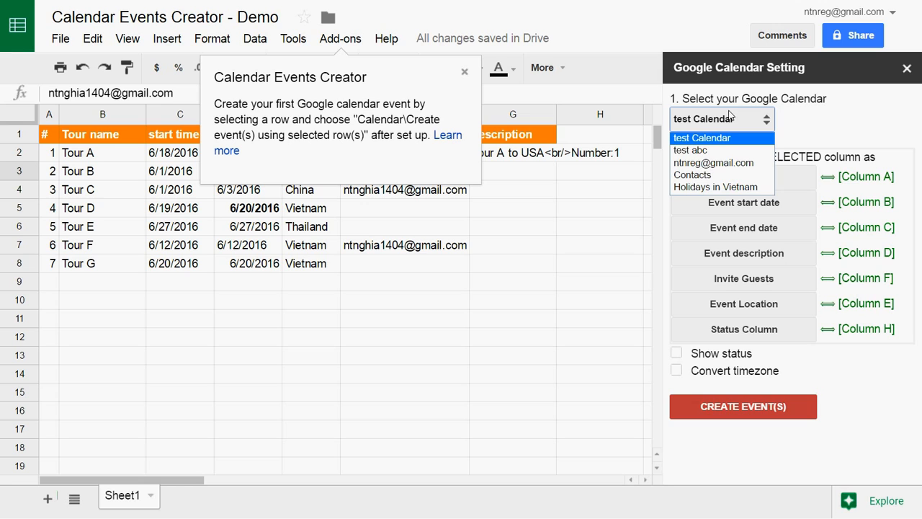
left_click(702, 138)
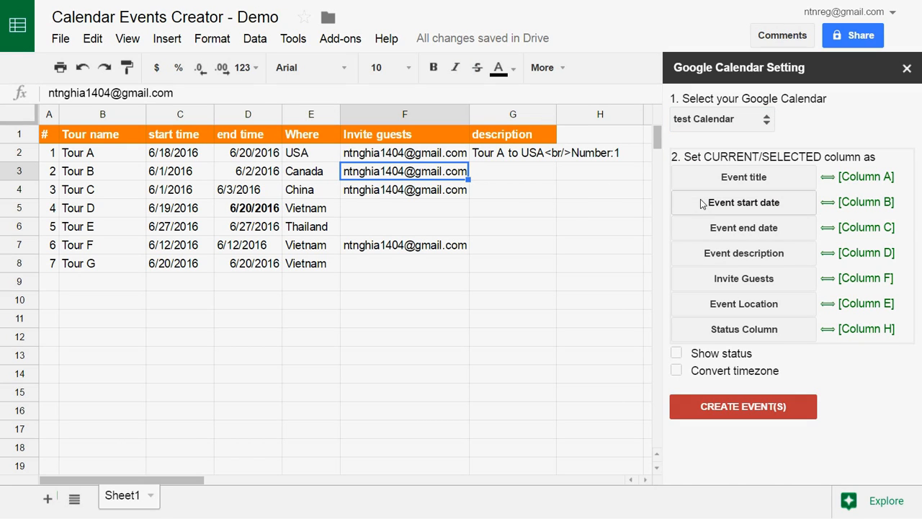
mouse_move(112, 118)
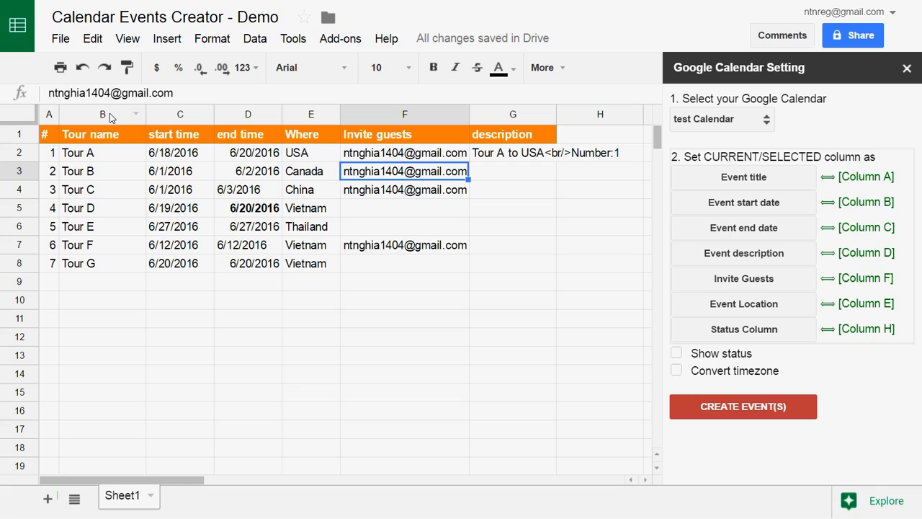
- Map the Tour name column B and description column G, then select cell B2
left_click(102, 114)
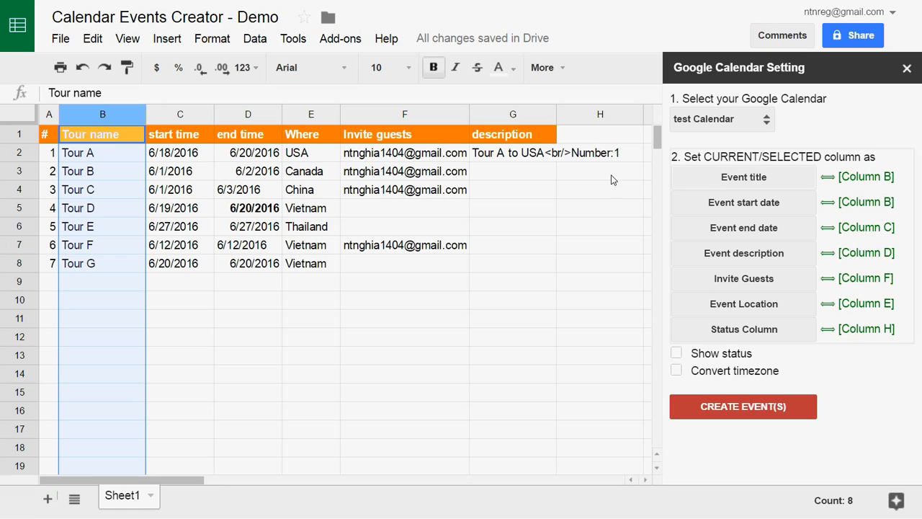
mouse_move(183, 113)
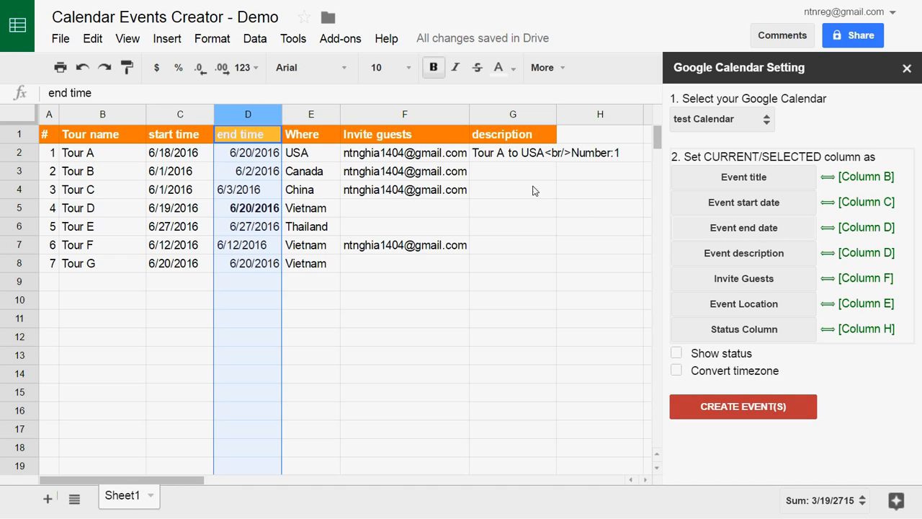
mouse_move(468, 163)
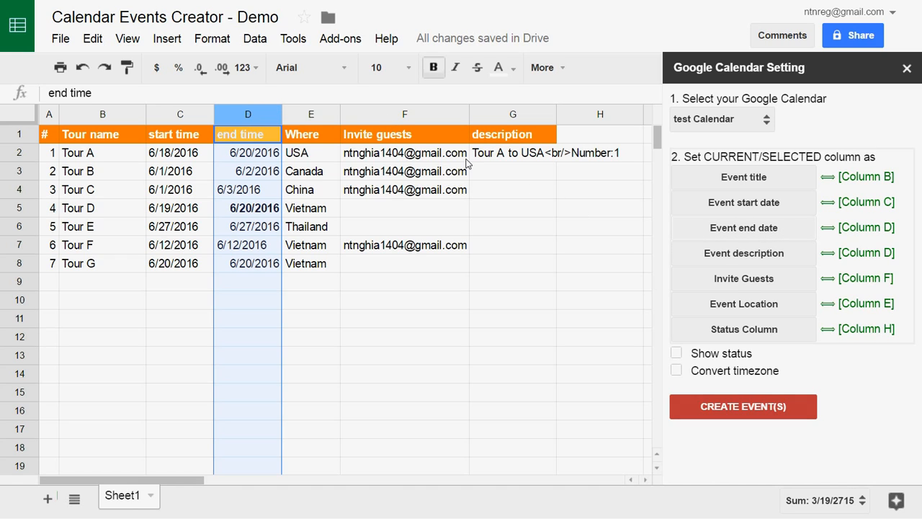
left_click(404, 114)
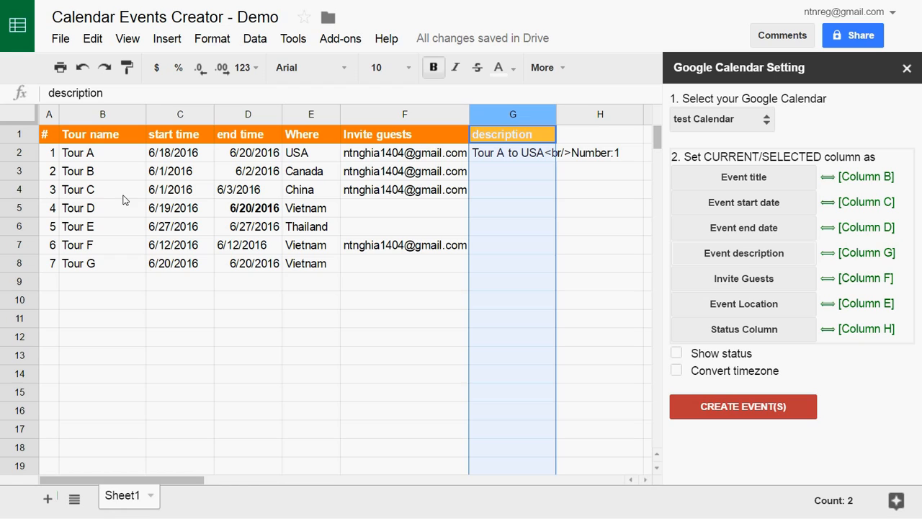
left_click(102, 153)
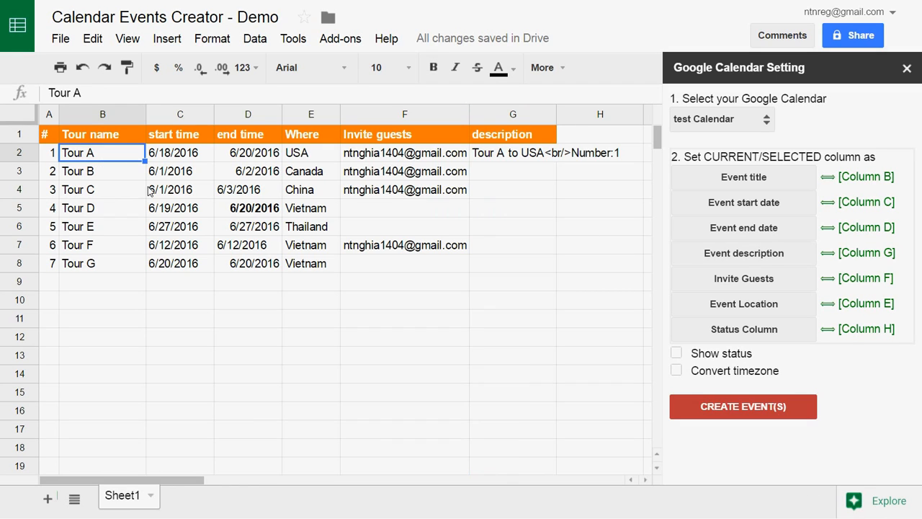
mouse_move(362, 219)
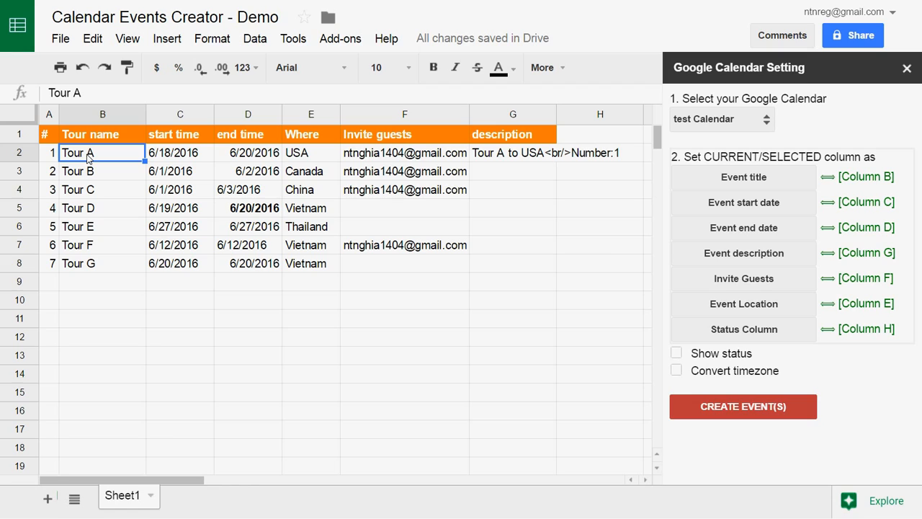
mouse_move(513, 239)
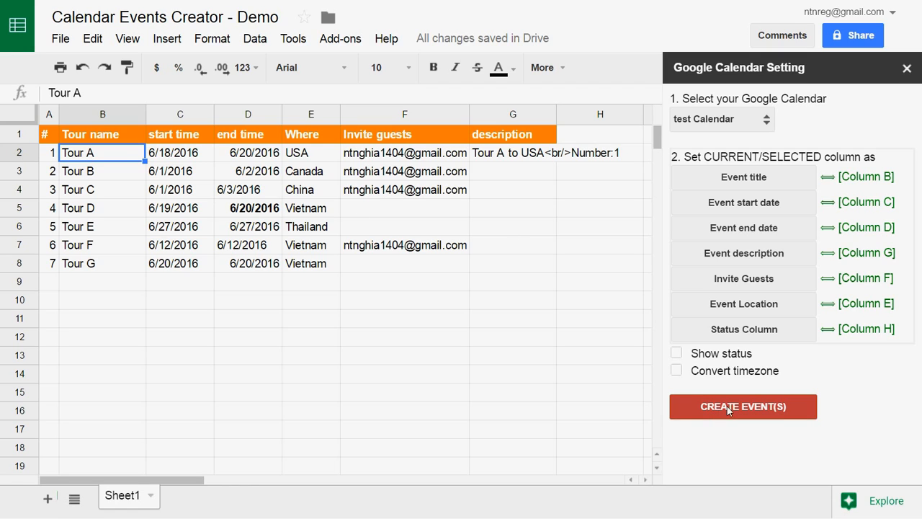
mouse_move(764, 413)
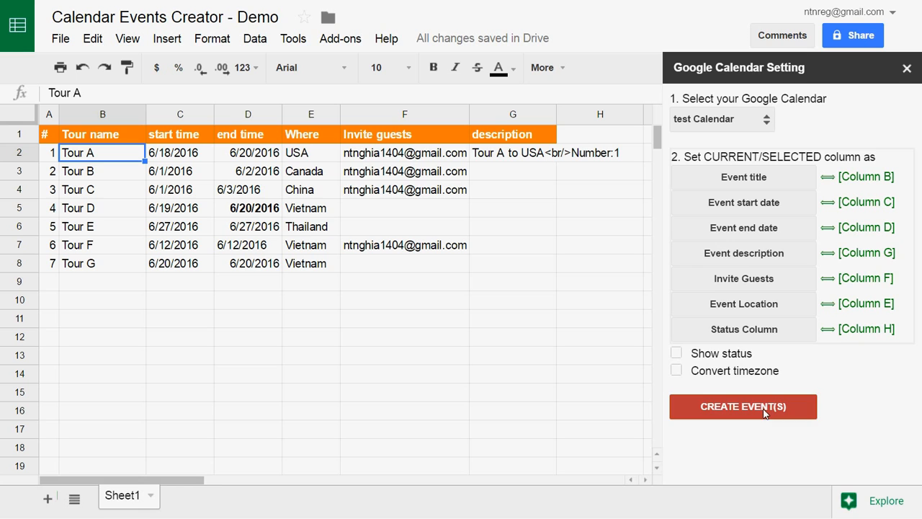
mouse_move(547, 337)
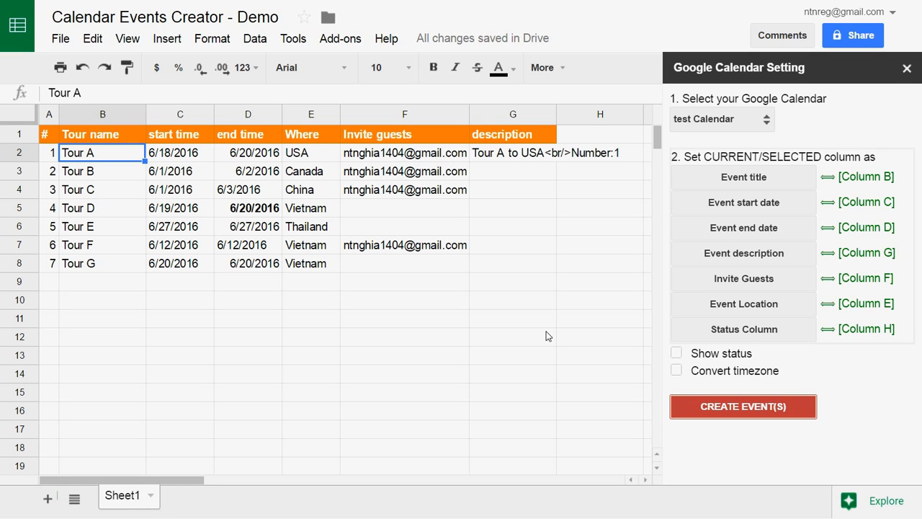
- Create a calendar event from the Tour A row and dismiss the confirmation
left_click(743, 407)
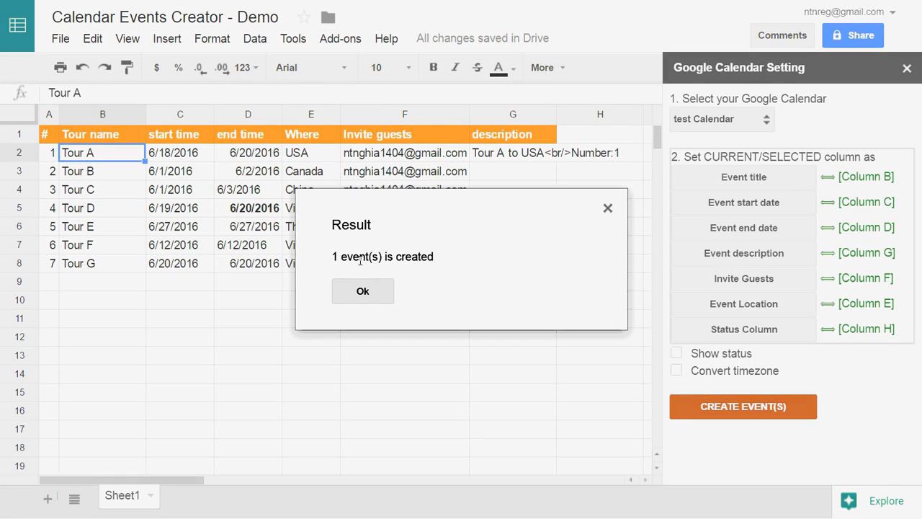
mouse_move(363, 291)
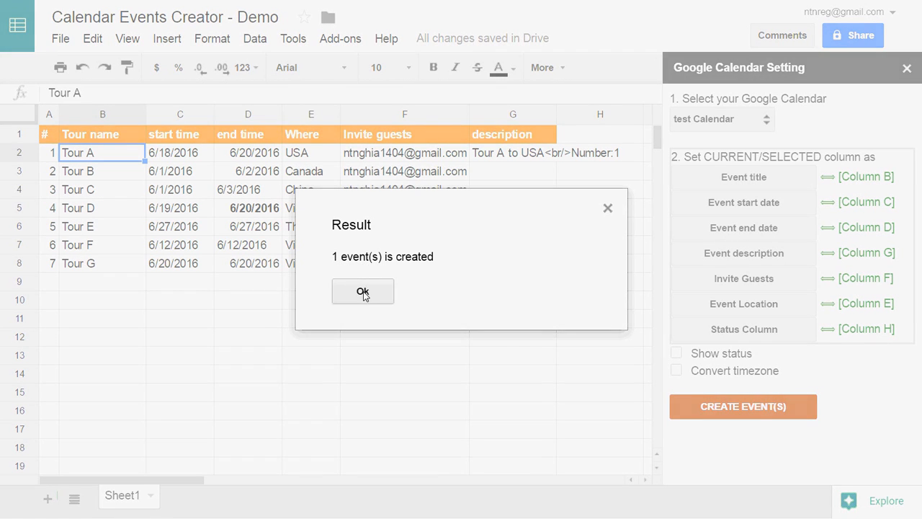
left_click(363, 291)
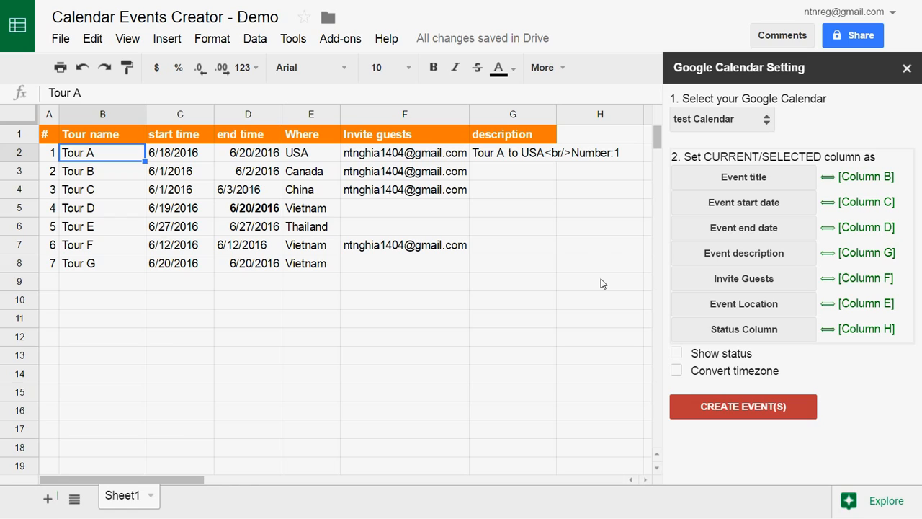
mouse_move(676, 350)
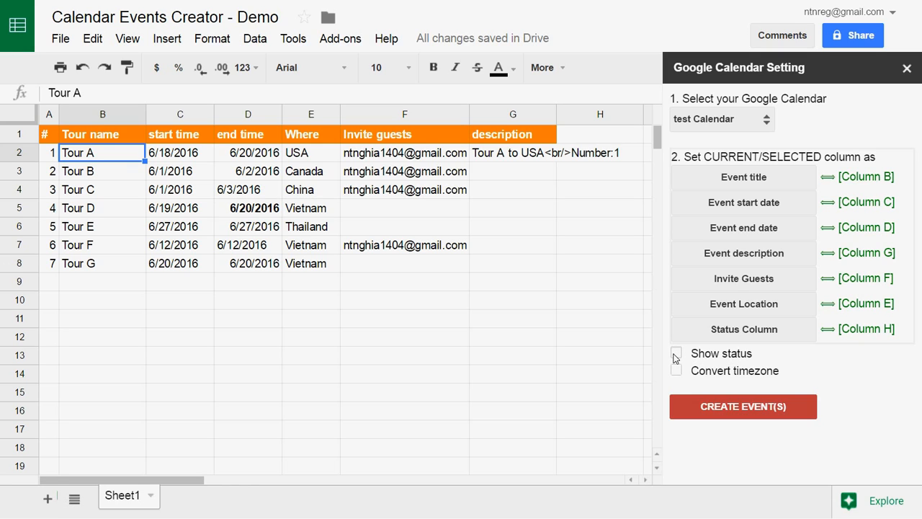
- Enable Show status, recreate Tour A's event, and open its View Event link in H2
left_click(676, 352)
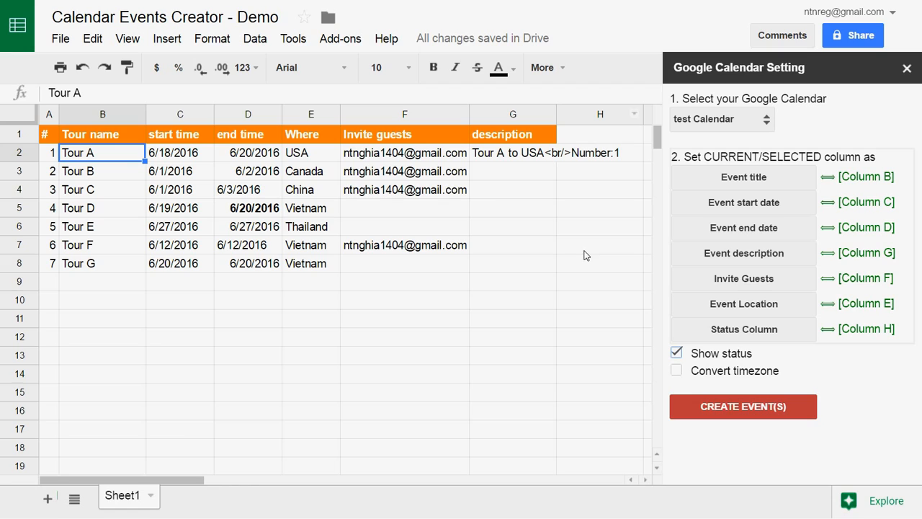
mouse_move(702, 430)
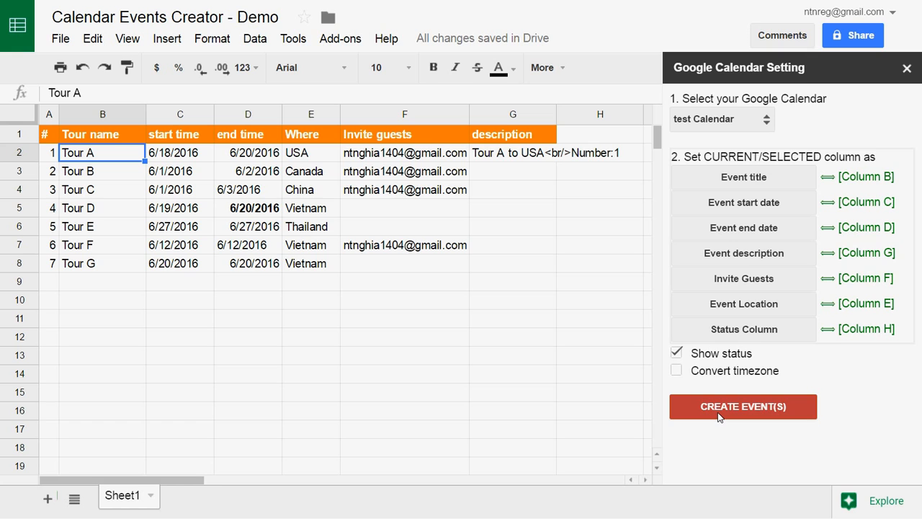
left_click(743, 407)
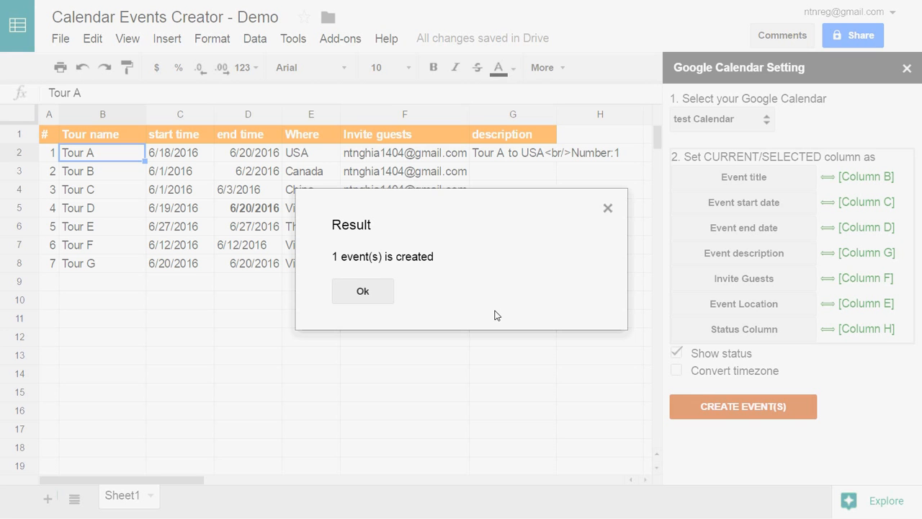
left_click(362, 291)
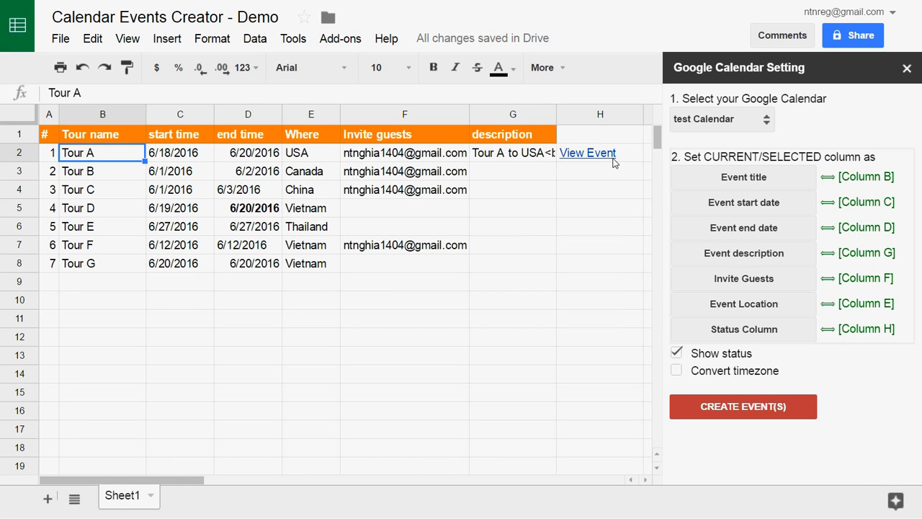
left_click(600, 152)
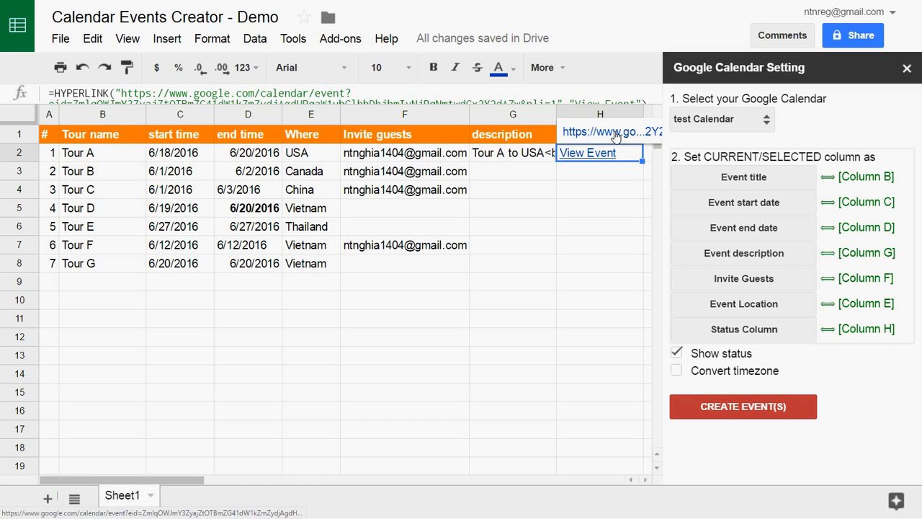
left_click(587, 152)
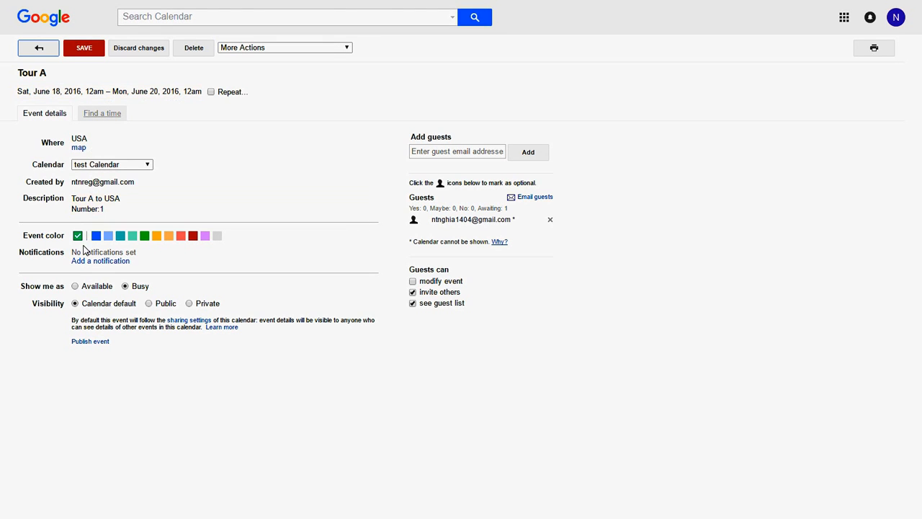
mouse_move(124, 176)
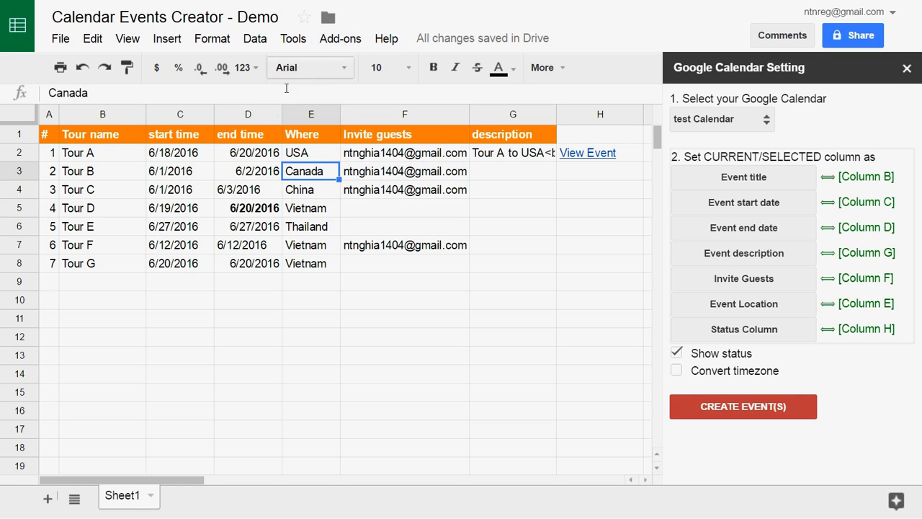
- Create Tour B's event via Add-ons > Calendar Events Creator and dismiss the result
left_click(340, 38)
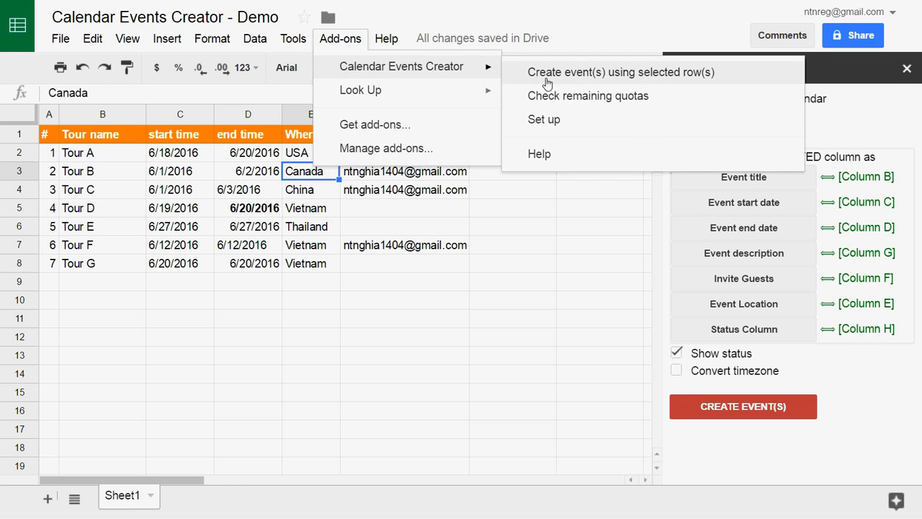
mouse_move(644, 85)
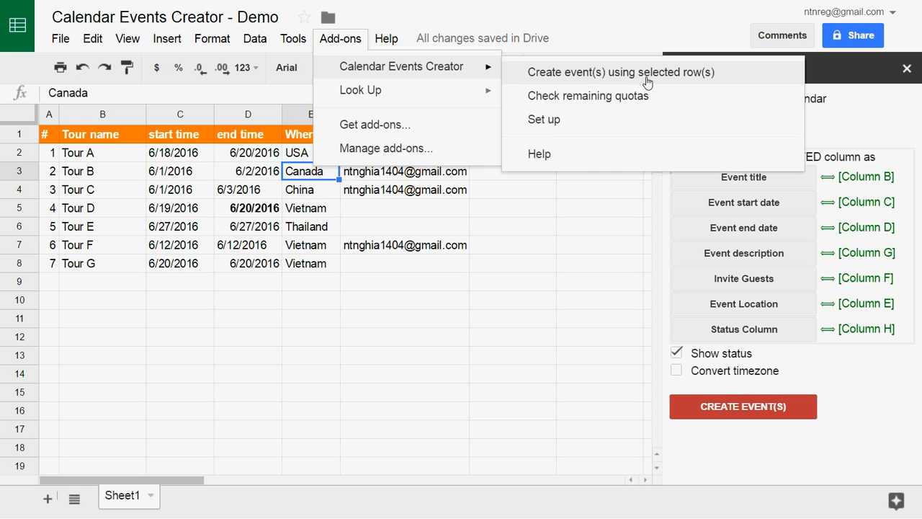
left_click(621, 71)
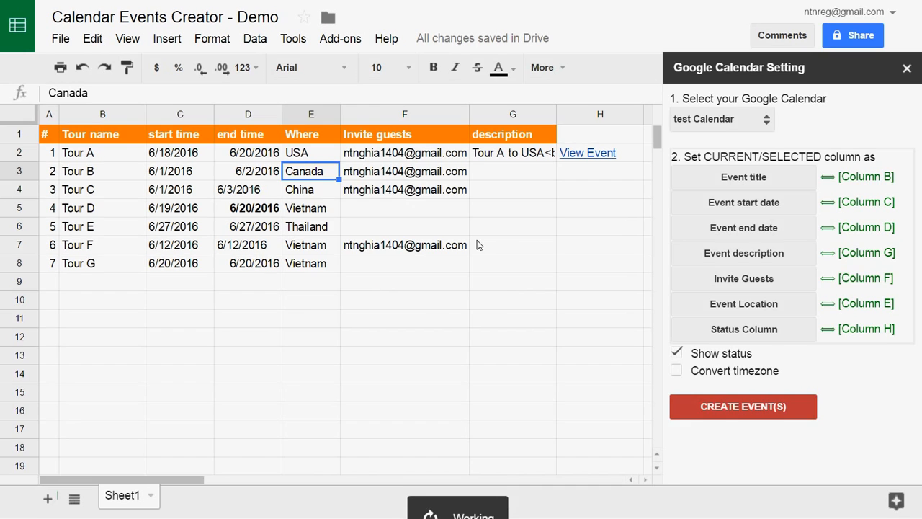
left_click(743, 406)
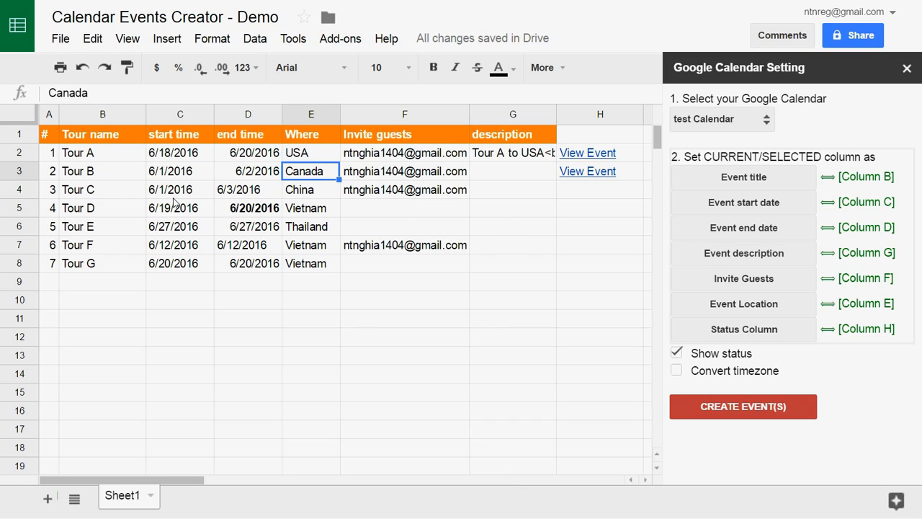
mouse_move(119, 199)
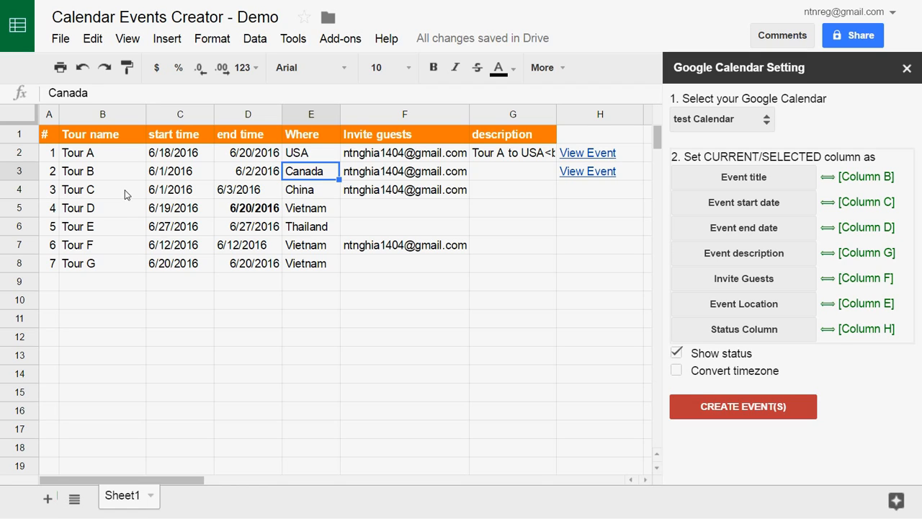
left_click(101, 244)
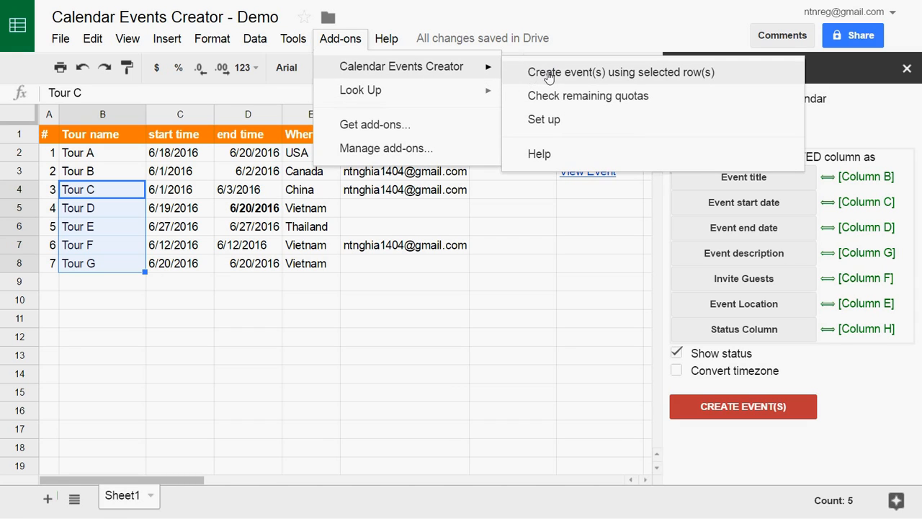
mouse_move(634, 76)
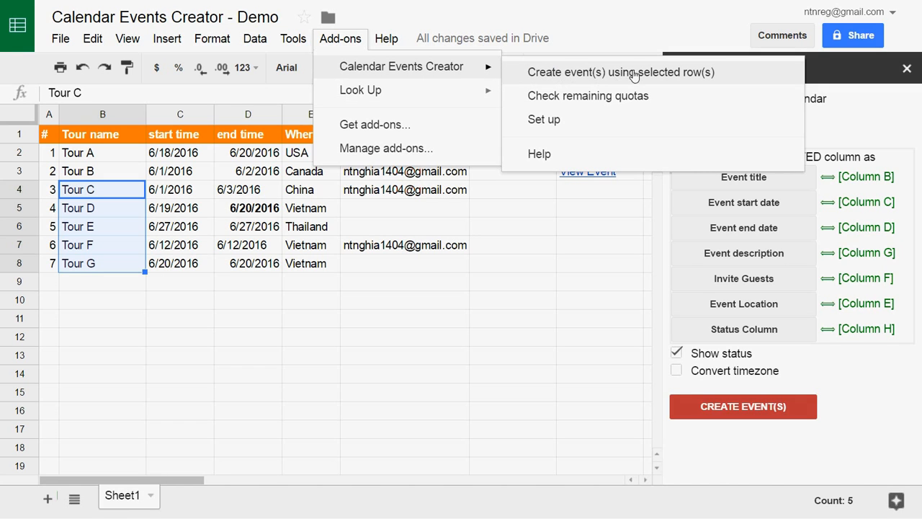
- Create events for the selected Tour C–G rows and acknowledge the five-event confirmation
left_click(621, 72)
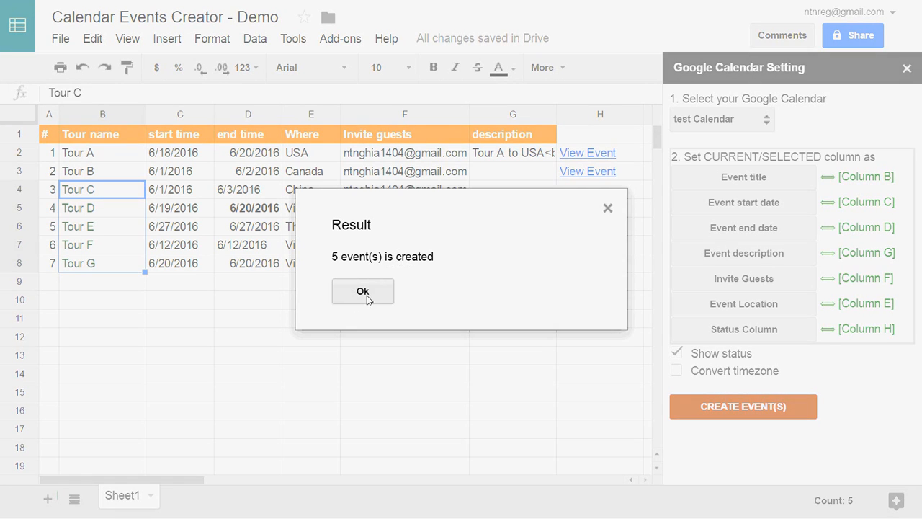
left_click(362, 291)
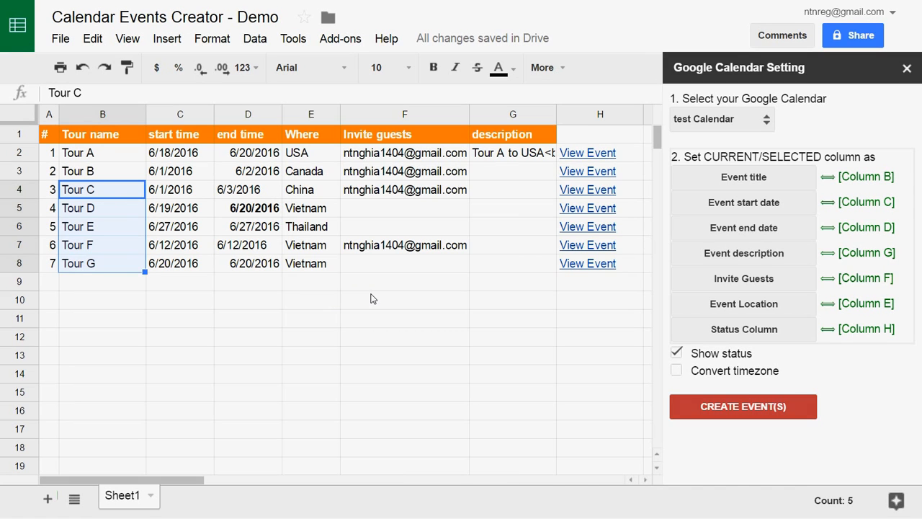